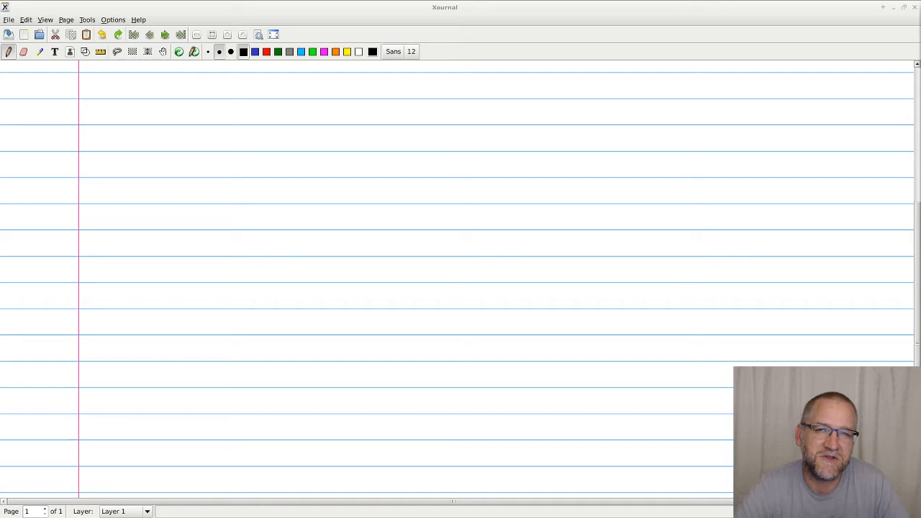
Handwrite the title 'Simple PC/Computer' and draw a large box beneath it
{"action": "left_click", "coordinate": [137, 77]}
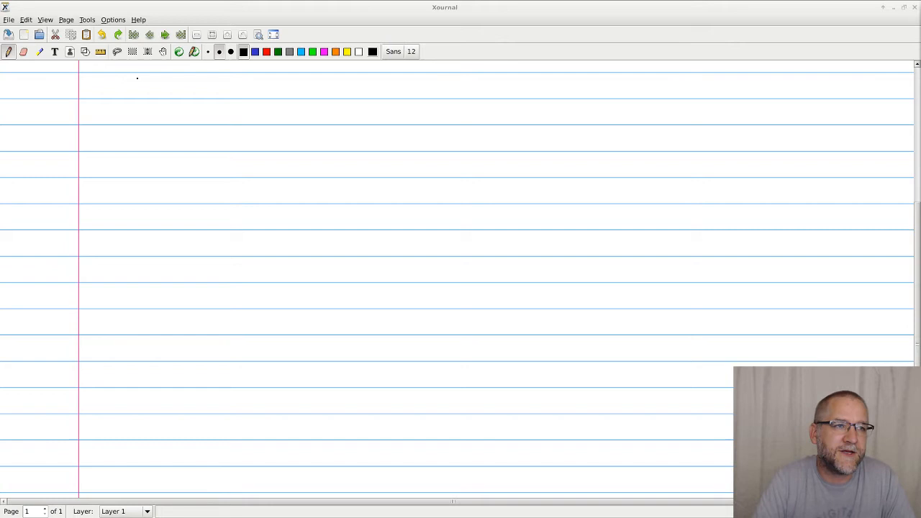
{"action": "left_click_drag", "start_coordinate": [126, 93], "coordinate": [263, 87]}
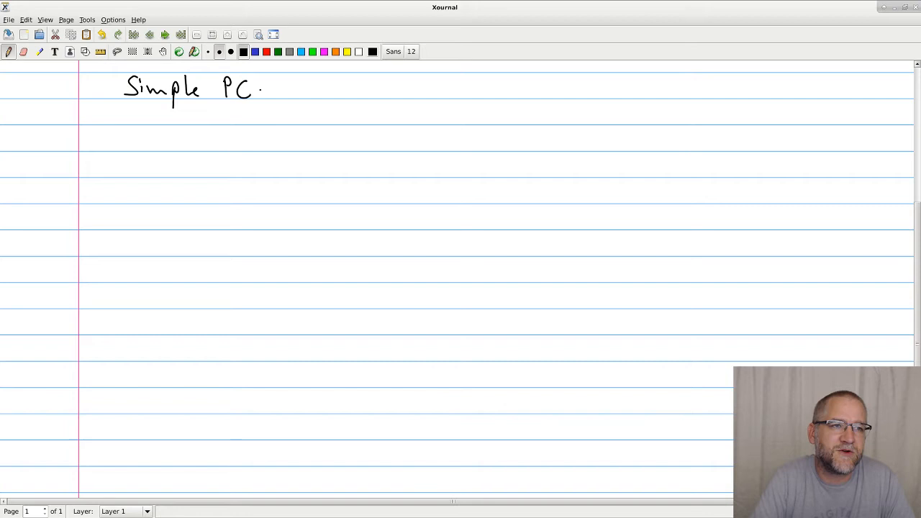
{"action": "left_click_drag", "start_coordinate": [259, 90], "coordinate": [313, 90]}
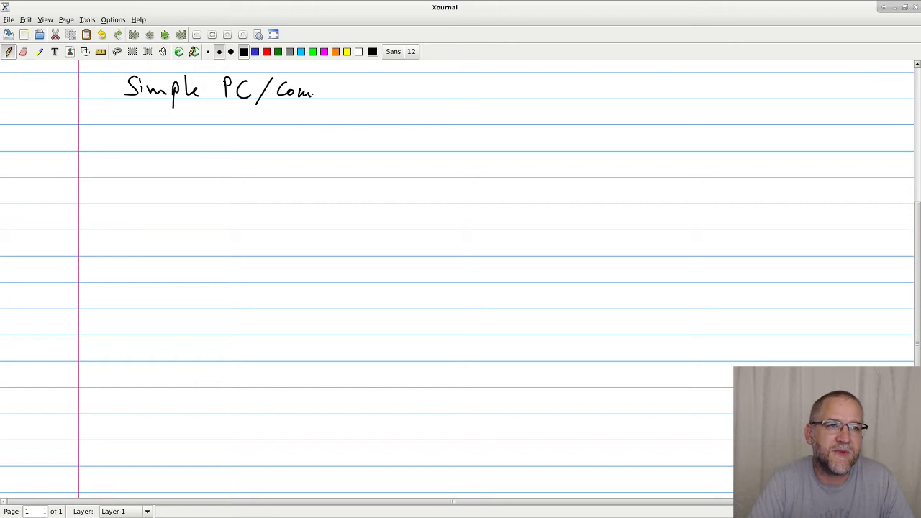
{"action": "left_click_drag", "start_coordinate": [314, 90], "coordinate": [353, 90]}
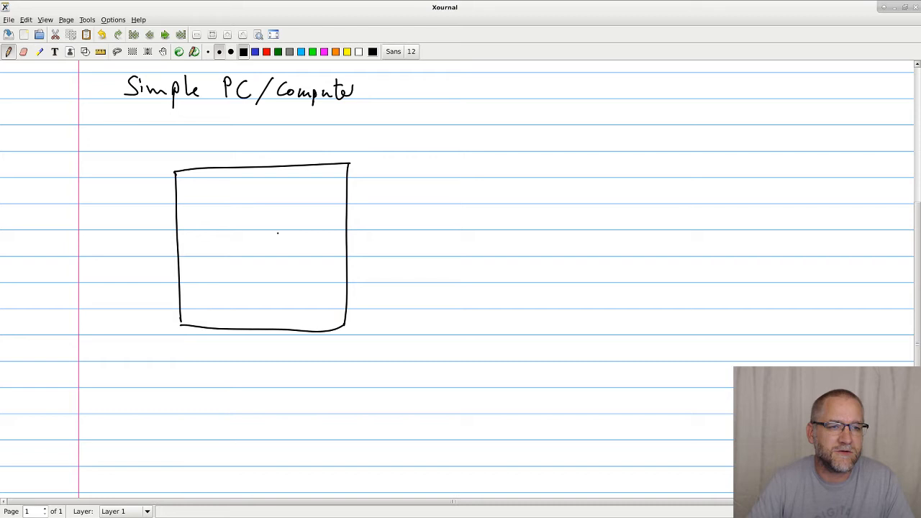
Sketch labelled CPU, RAM and Storage parts inside the box, plus a USB port label
{"action": "left_click_drag", "start_coordinate": [209, 187], "coordinate": [223, 216]}
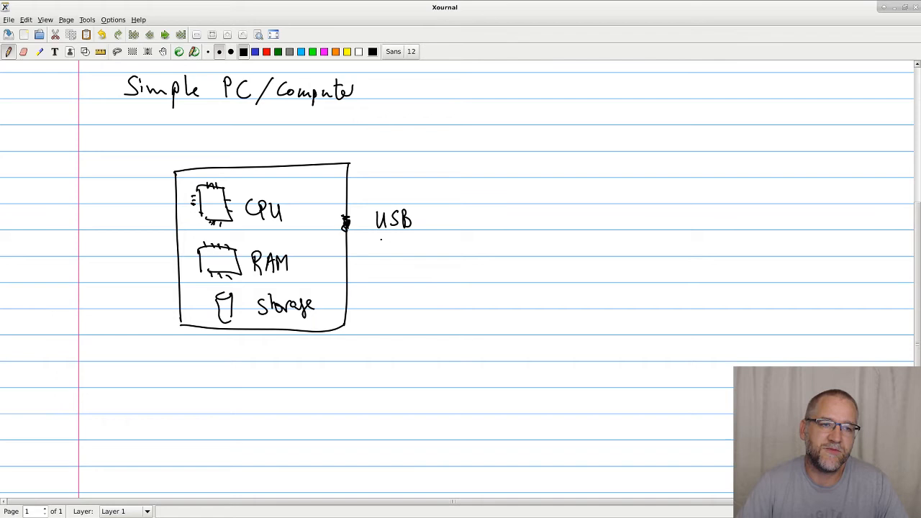
Add a Graphics label, a blue two-way USB arrow, a NIC (Interface) port and a blue 'ethernet' note
{"action": "left_click_drag", "start_coordinate": [376, 248], "coordinate": [446, 248]}
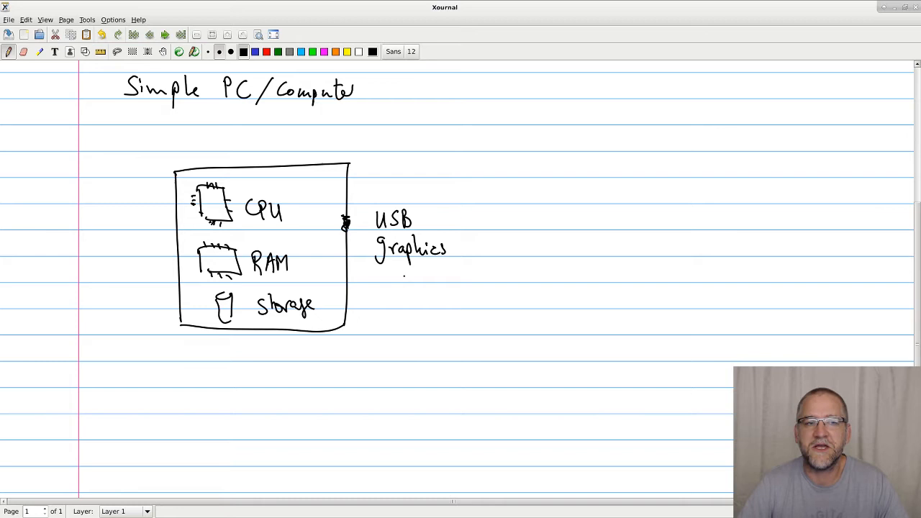
{"action": "left_click_drag", "start_coordinate": [349, 227], "coordinate": [316, 227]}
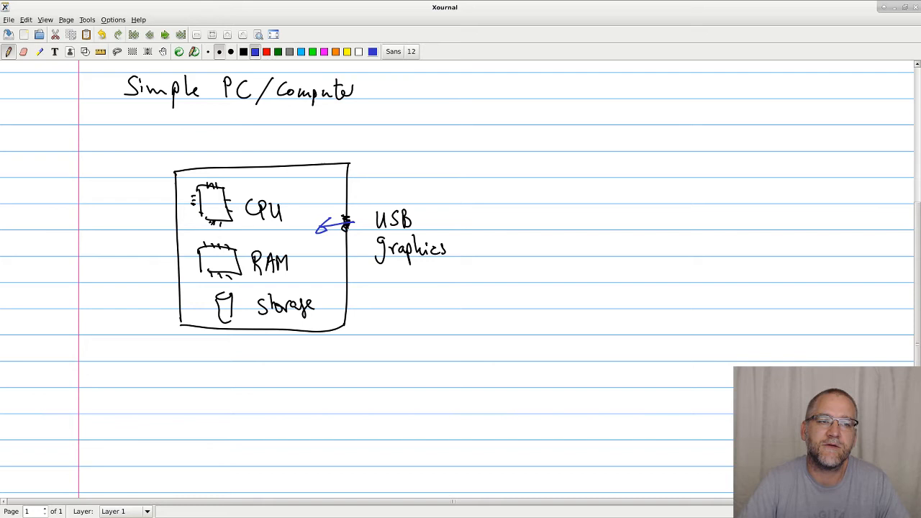
{"action": "left_click_drag", "start_coordinate": [349, 223], "coordinate": [371, 223]}
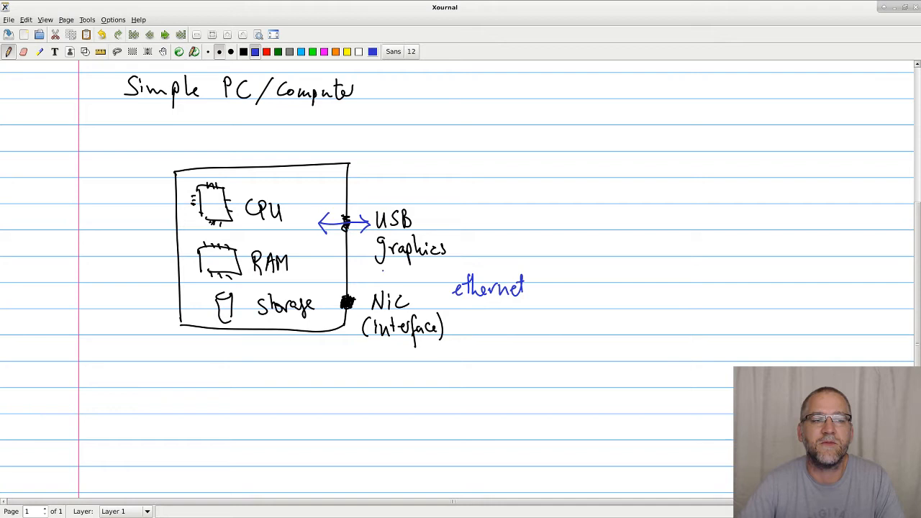
Draw a cable from the NIC port down to a network cloud and start the 'Inside view' heading
{"action": "left_click_drag", "start_coordinate": [348, 302], "coordinate": [356, 363]}
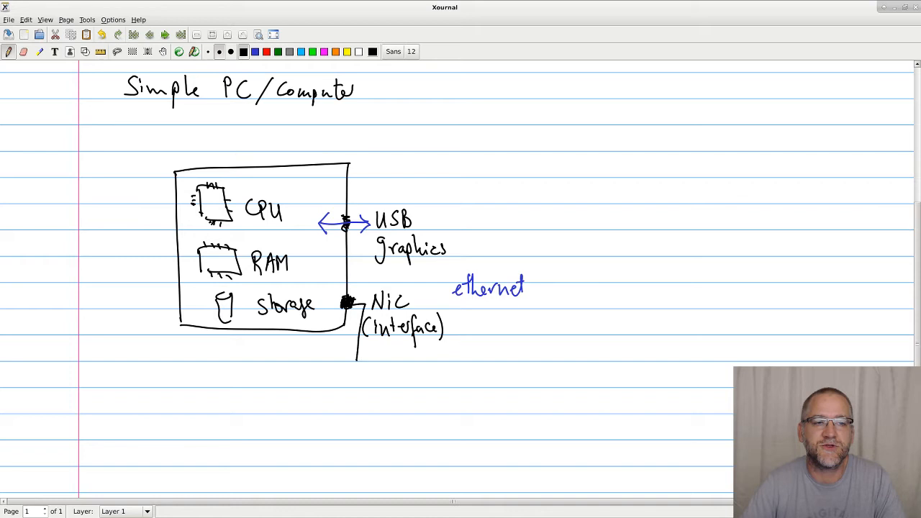
{"action": "left_click_drag", "start_coordinate": [356, 356], "coordinate": [583, 353]}
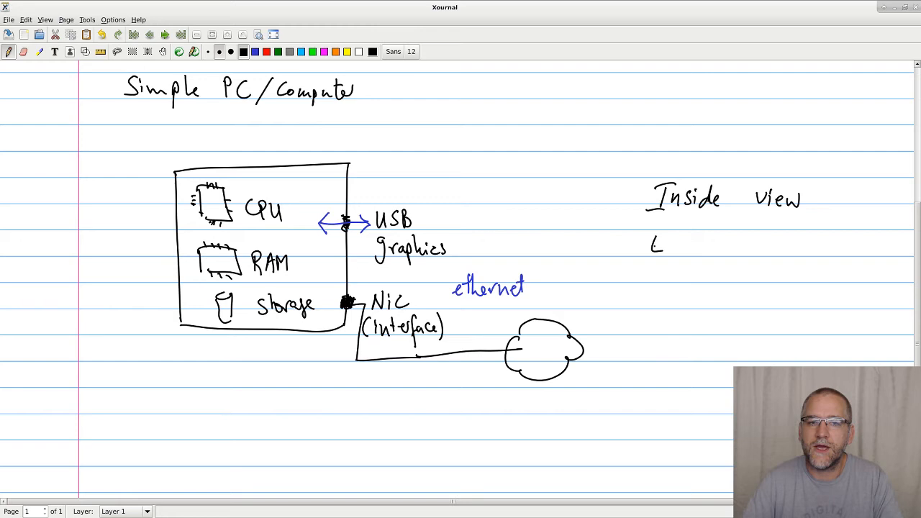
Add a second blank notebook page and enter the text 'External view'
{"action": "type", "text": "External view"}
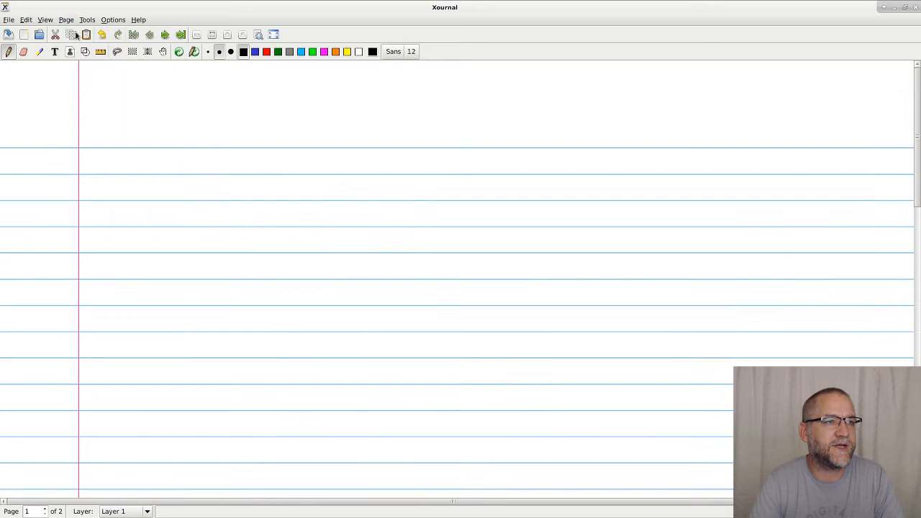
Draw a mid-page box listing CPU, Memory and Storage, with port marks and a USB label
{"action": "left_click", "coordinate": [418, 207]}
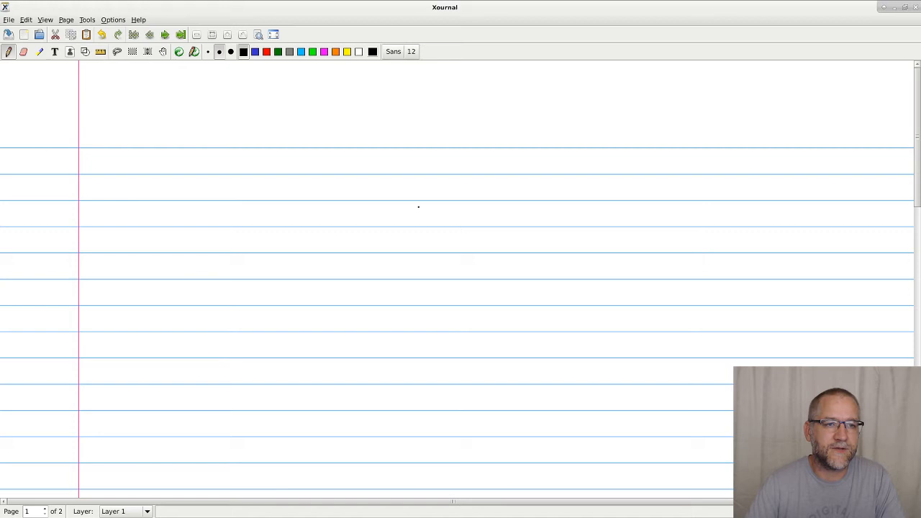
{"action": "left_click_drag", "start_coordinate": [418, 187], "coordinate": [525, 274]}
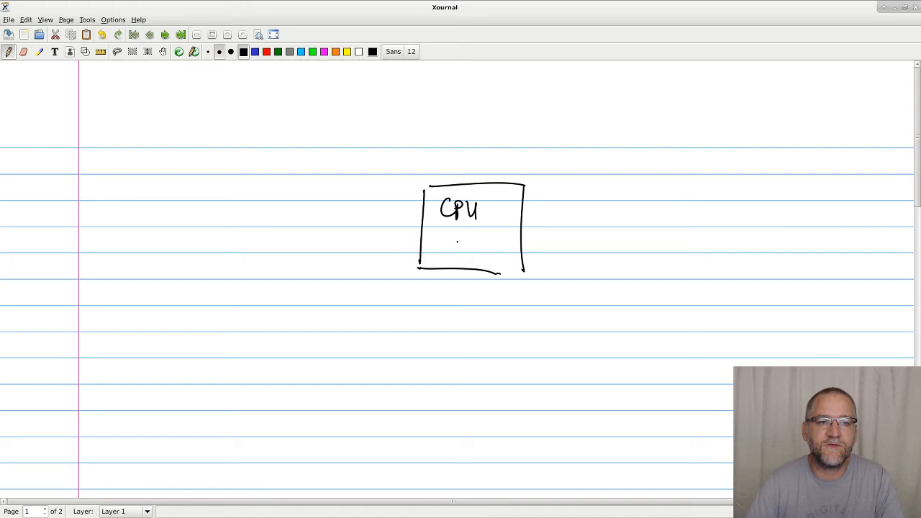
{"action": "left_click_drag", "start_coordinate": [443, 227], "coordinate": [500, 263]}
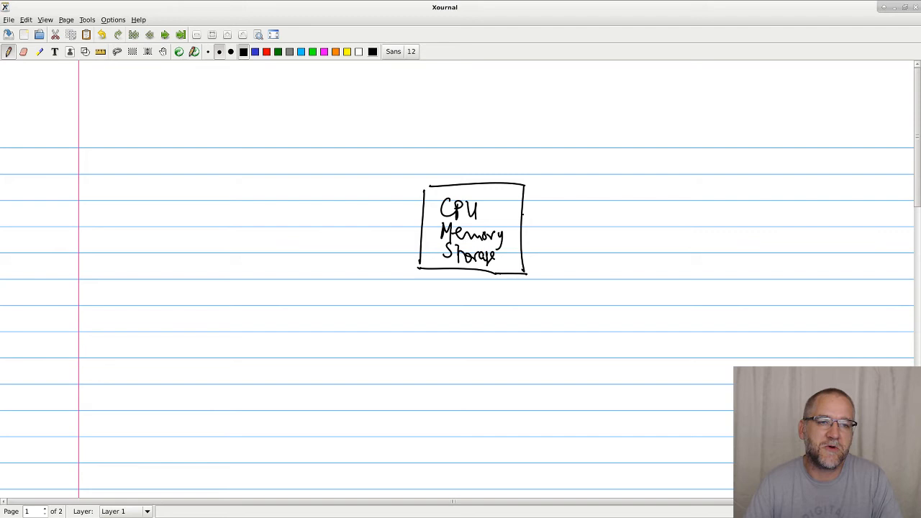
{"action": "left_click_drag", "start_coordinate": [525, 213], "coordinate": [565, 213]}
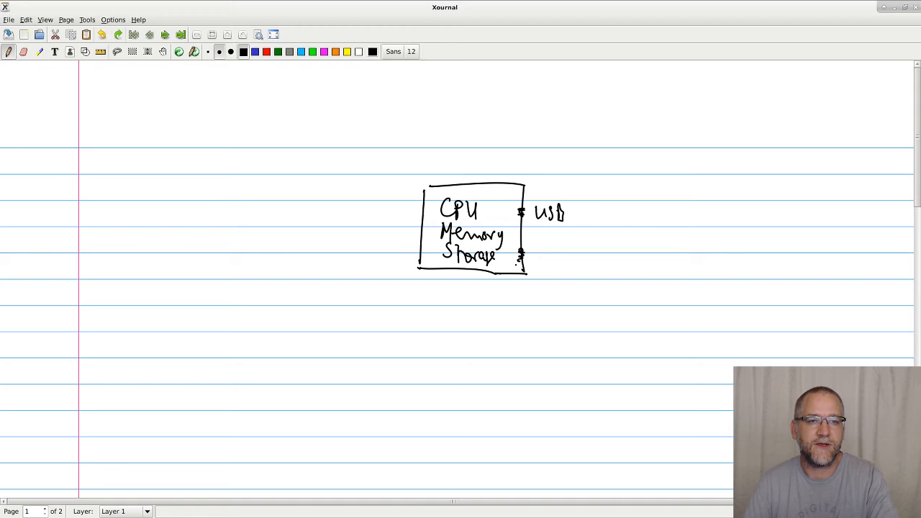
Surround the small box with a larger box listing CPU, memory, storage, and cable it to a cloud
{"action": "left_click_drag", "start_coordinate": [525, 256], "coordinate": [633, 277]}
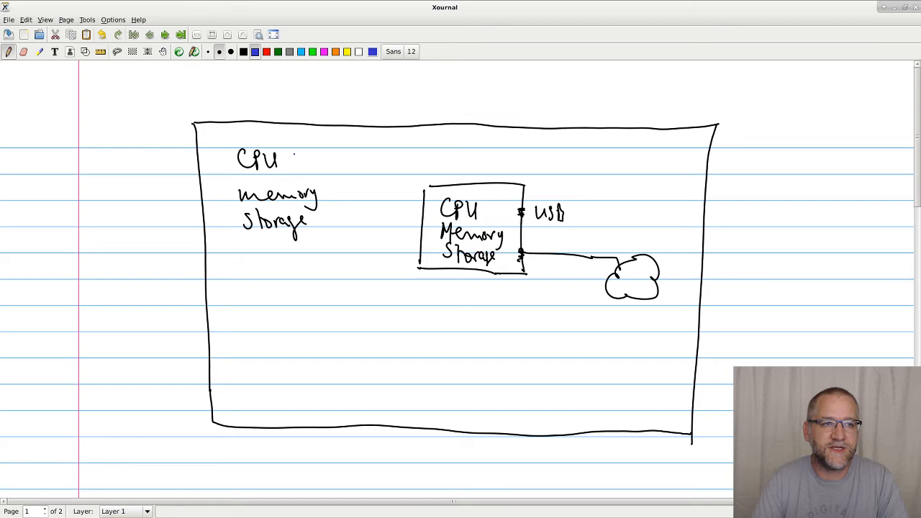
Join the host's CPU, memory, storage to the machine's circled parts in blue; add Programs and OS
{"action": "left_click_drag", "start_coordinate": [288, 156], "coordinate": [464, 209]}
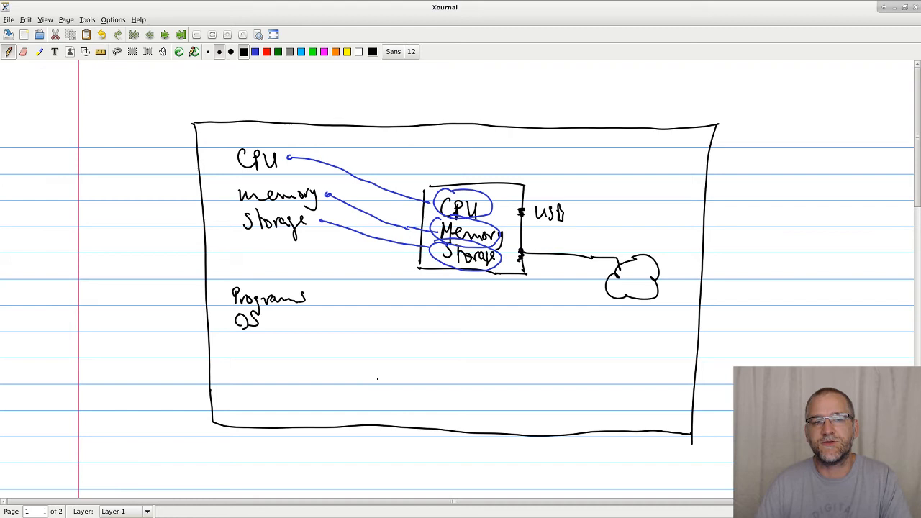
Draw a second CPU/Memory/Storage box below, its NIC cabled to the cloud, and label ports NIC
{"action": "left_click_drag", "start_coordinate": [411, 306], "coordinate": [514, 396]}
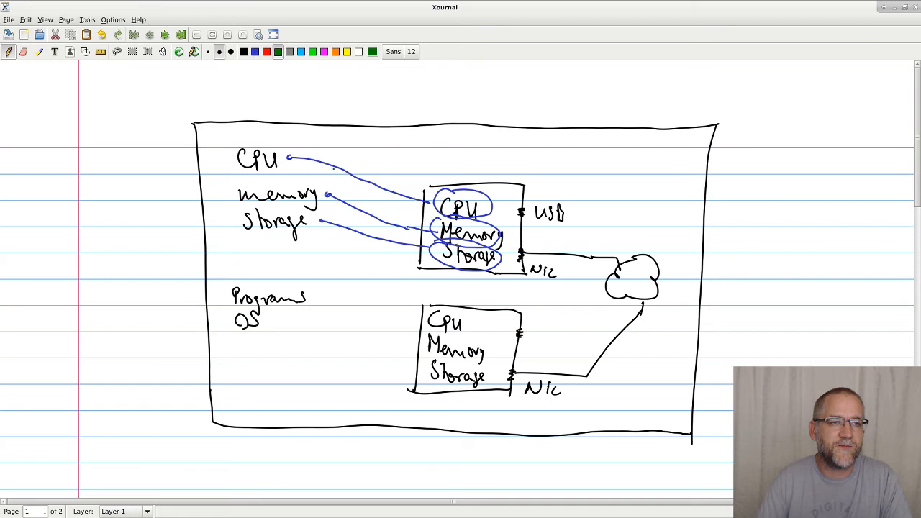
Link host resources to the second box's circled parts in green, then head the outer box Host
{"action": "left_click_drag", "start_coordinate": [288, 166], "coordinate": [449, 320]}
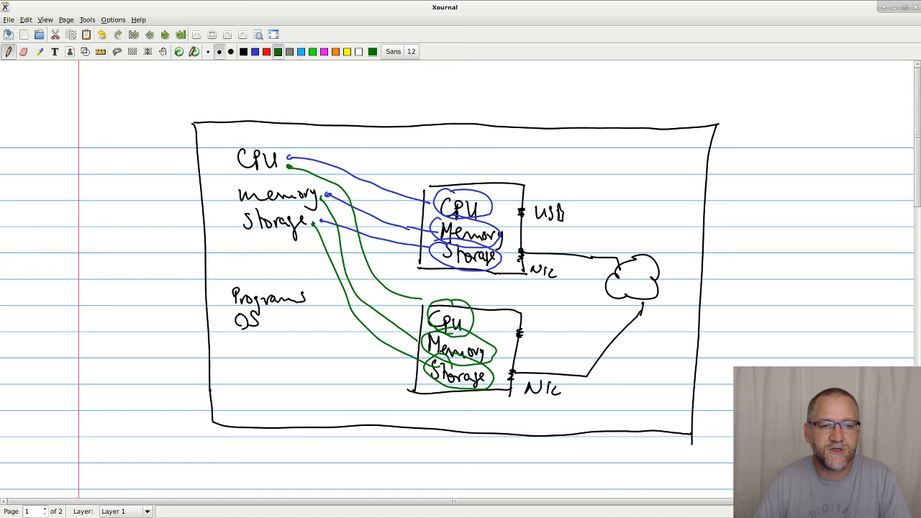
{"action": "left_click", "coordinate": [244, 52]}
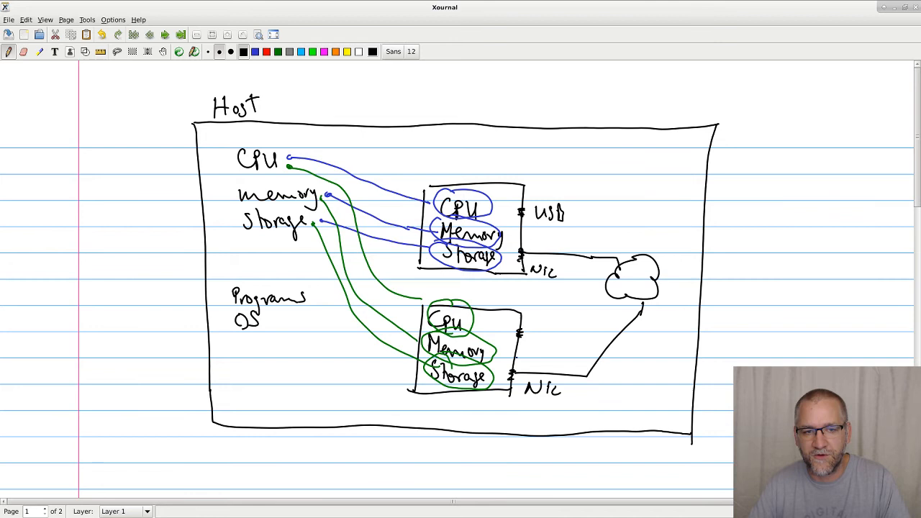
Write 'USB' beside the second VM's port, then switch the ink to light green
{"action": "type", "text": "USB"}
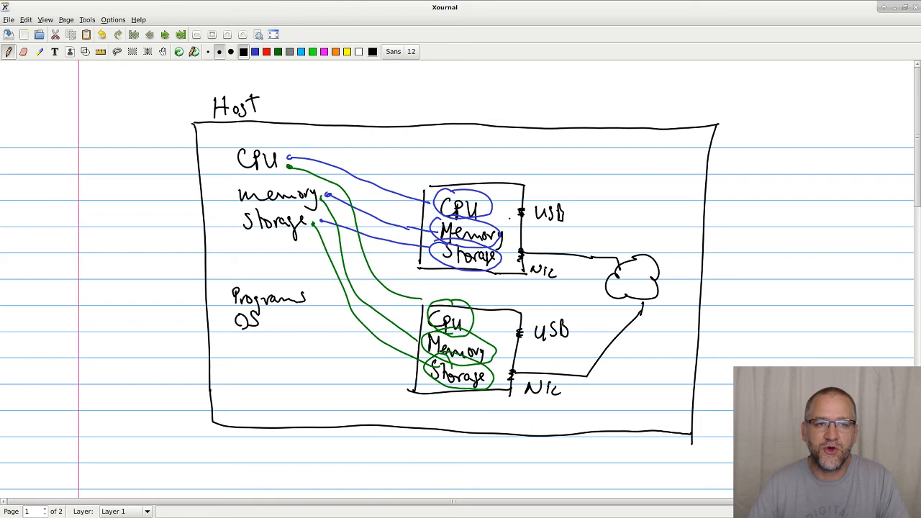
{"action": "left_click", "coordinate": [298, 51]}
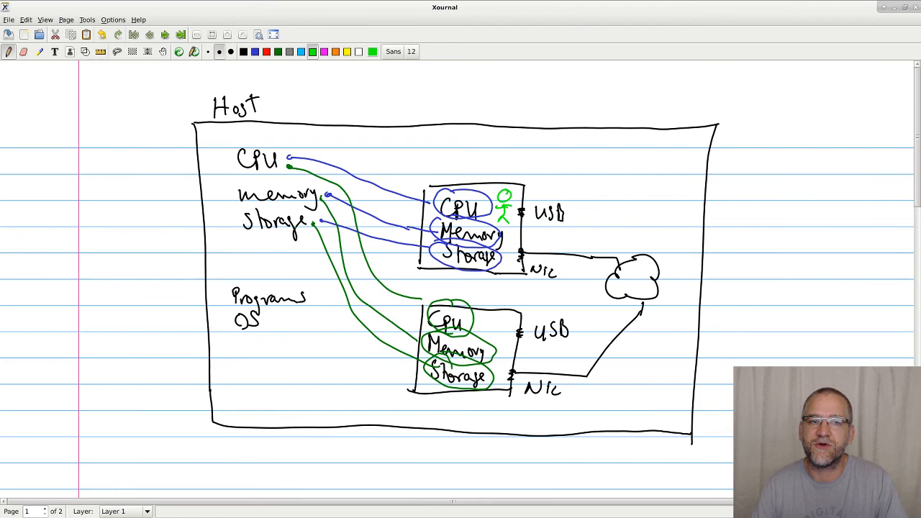
Switch the ink back to black and pick a pen color from the toolbar
{"action": "left_click", "coordinate": [277, 51]}
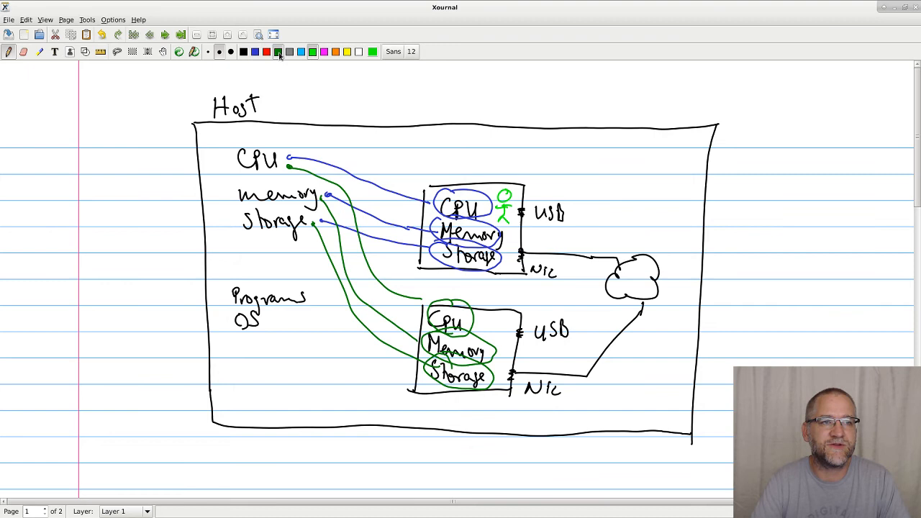
{"action": "left_click", "coordinate": [243, 51]}
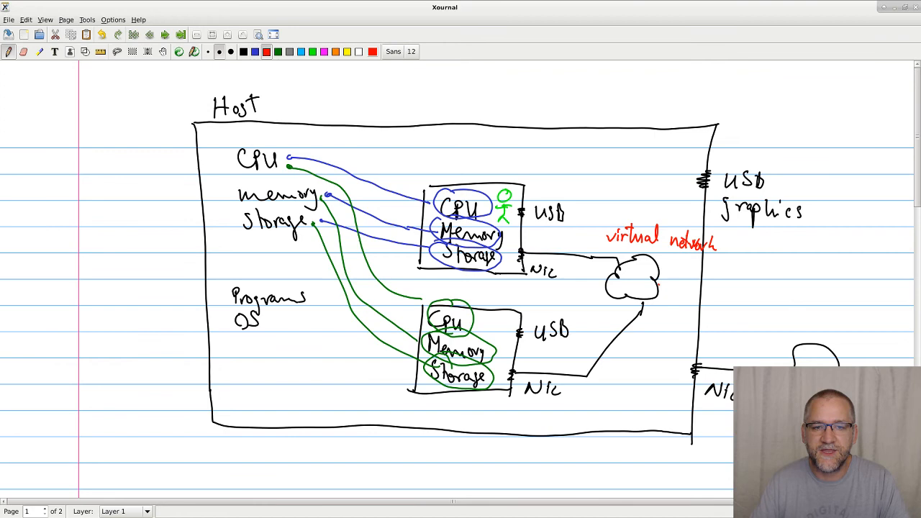
Draw red dashes from the cloud to a question mark with arrows, labelled 'no comm.' and 'bridged'
{"action": "left_click_drag", "start_coordinate": [655, 288], "coordinate": [795, 352]}
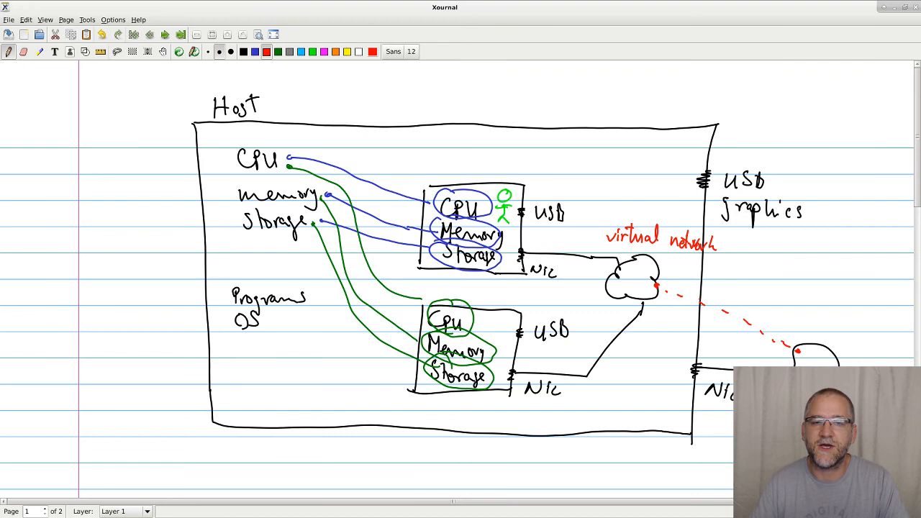
{"action": "left_click_drag", "start_coordinate": [719, 288], "coordinate": [774, 277]}
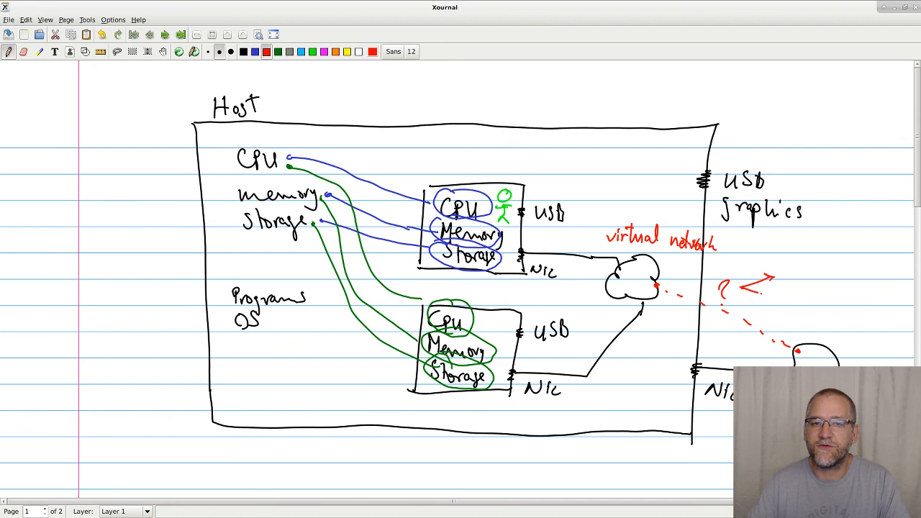
{"action": "type", "text": "no comm."}
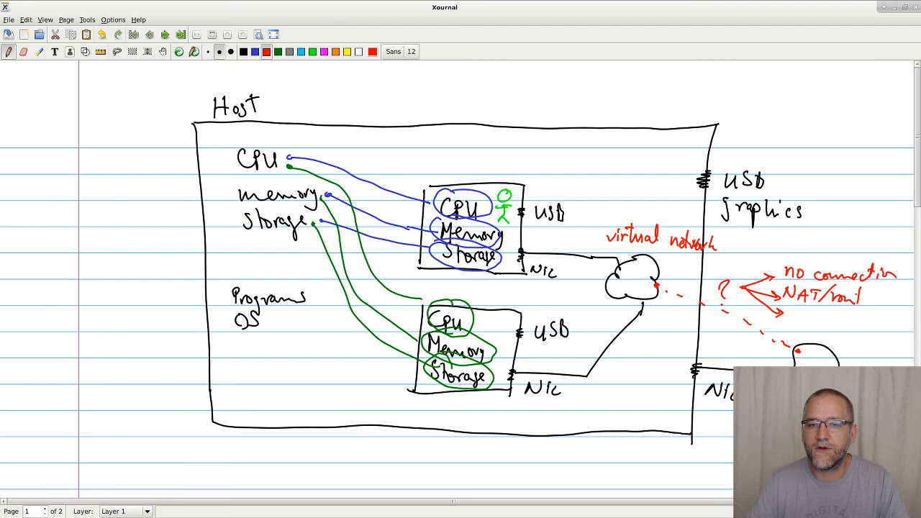
{"action": "type", "text": "bridged"}
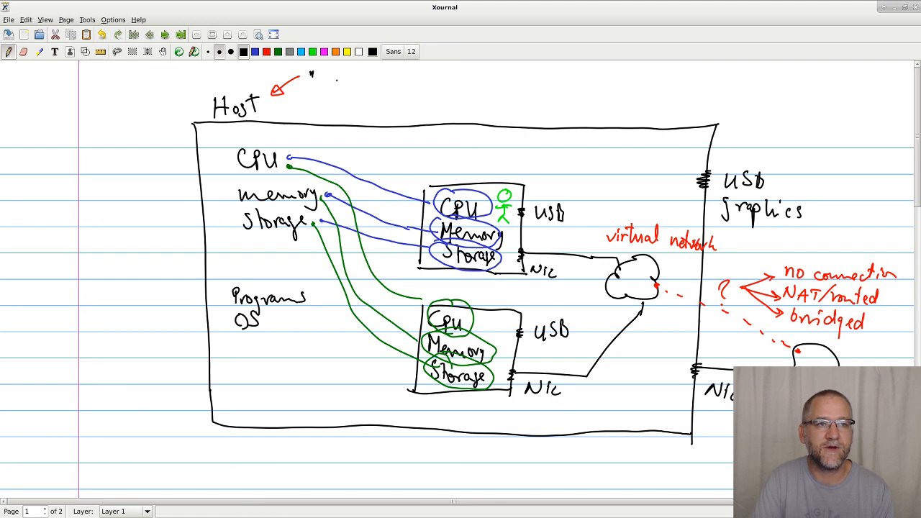
Handwrite "physical" in quotes next to the red arrow at Host
{"action": "type", "text": "\"physical\""}
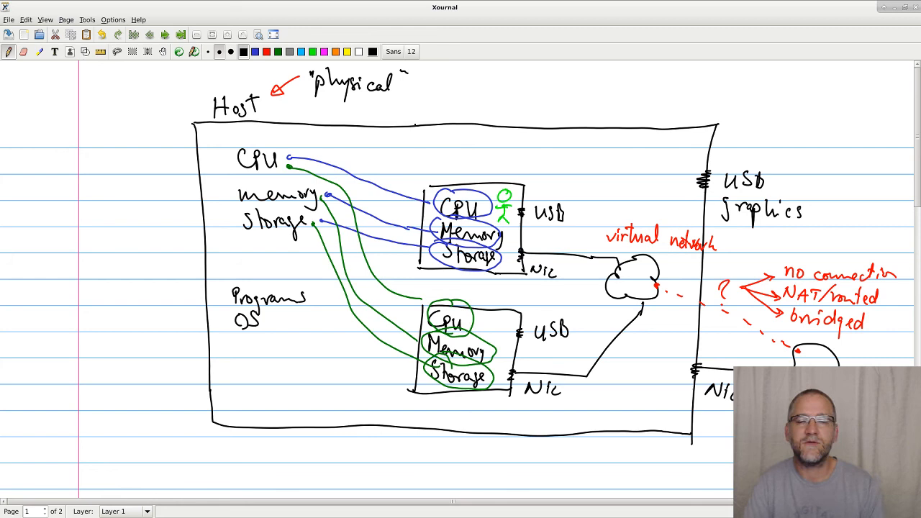